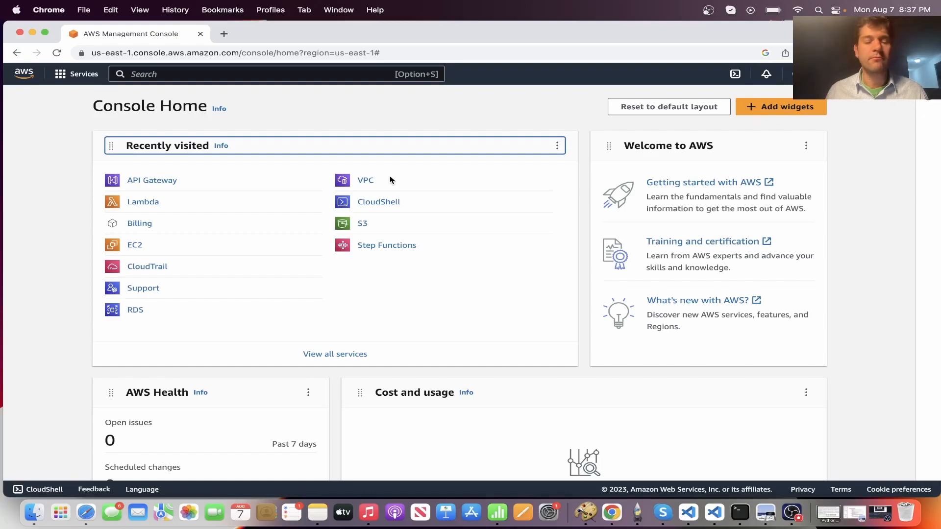
pyautogui.moveTo(227, 183)
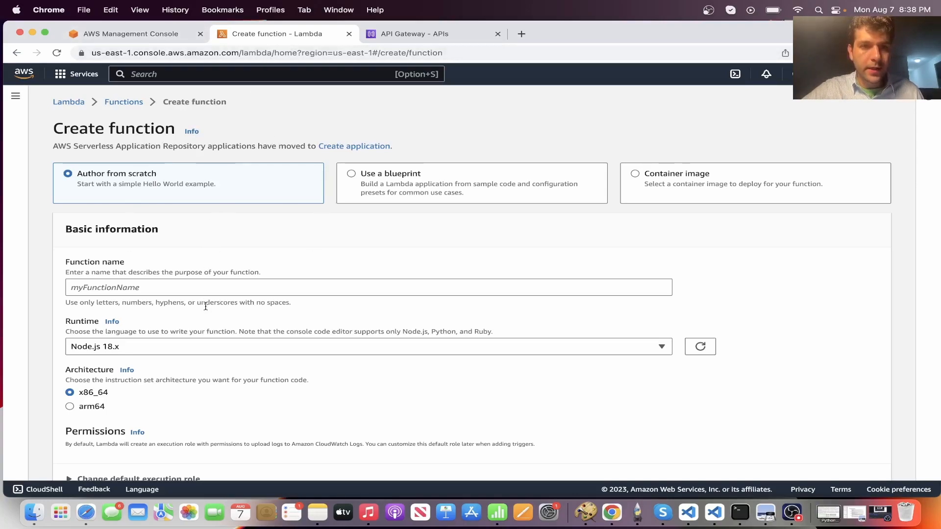
# - Name the new Python 3.10 Lambda function Youtube_API_DEMO and create it
pyautogui.write('Youtube')
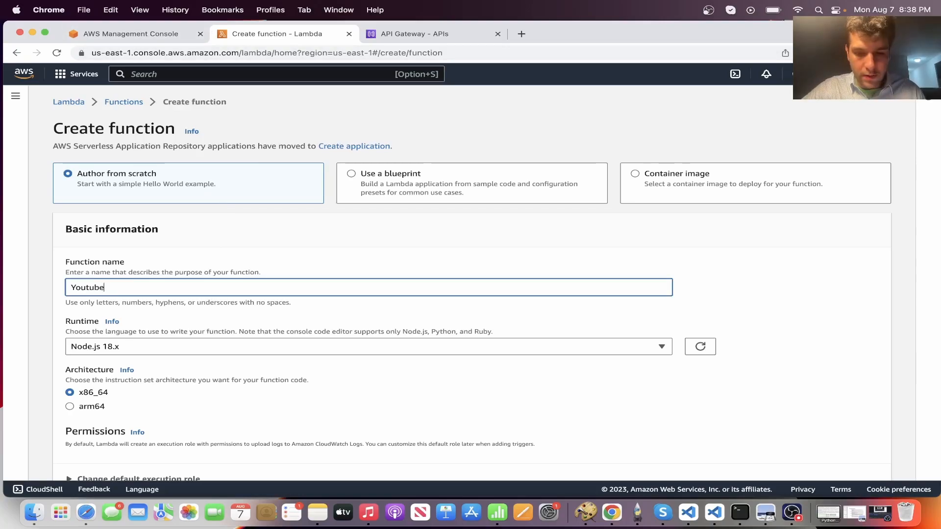
pyautogui.write('_API_D')
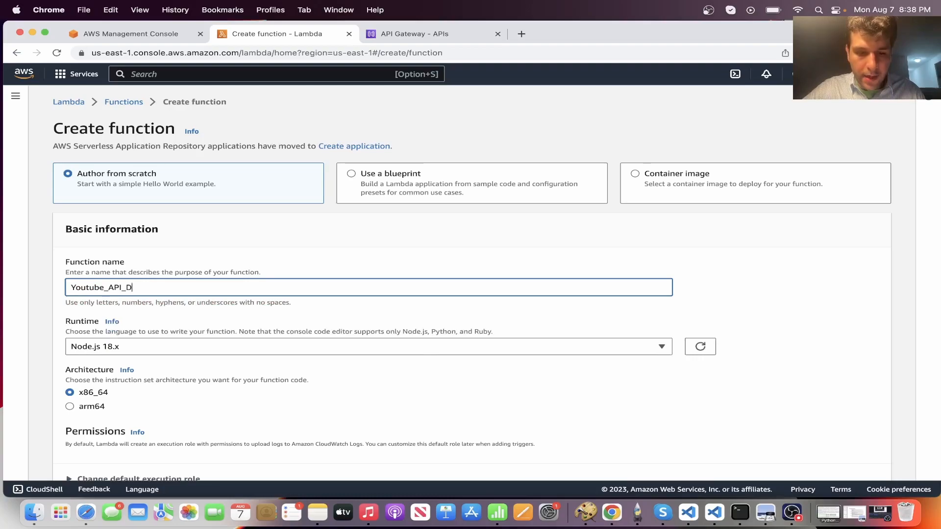
pyautogui.write('EMO')
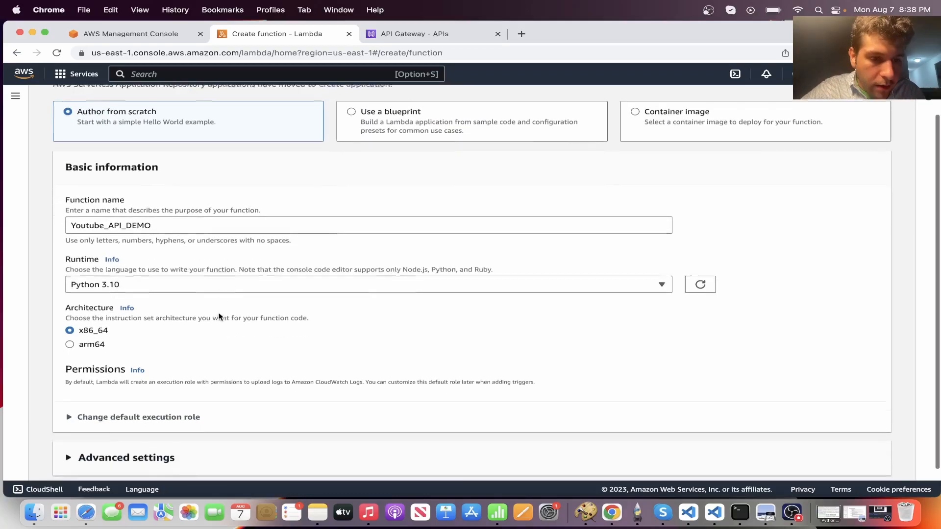
pyautogui.scroll(-3)
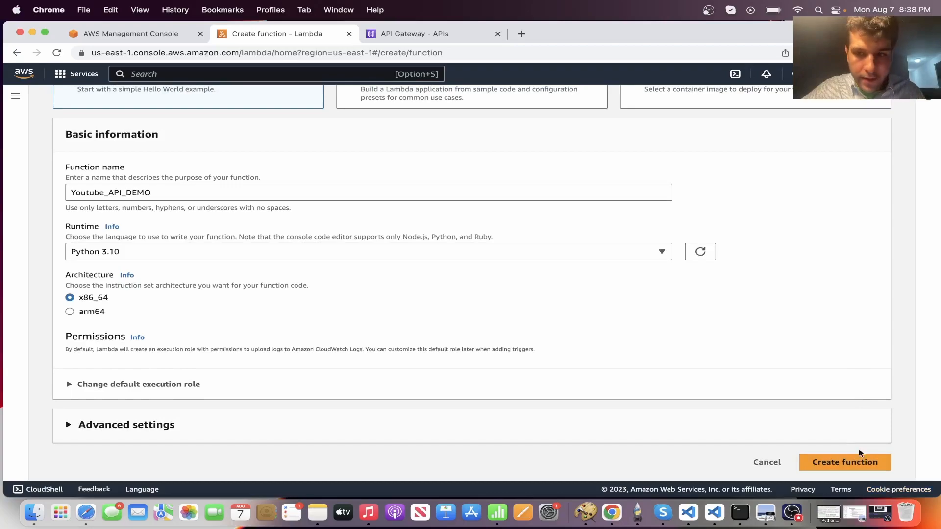
pyautogui.click(845, 462)
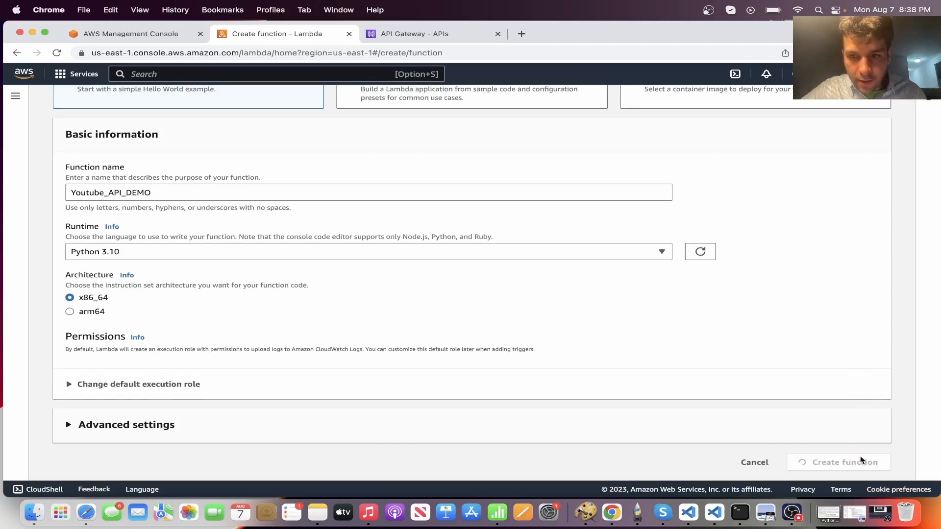
# - Append the YouTube welcome greeting to the handler's 'Hello from Lambda!' return string
pyautogui.click(845, 462)
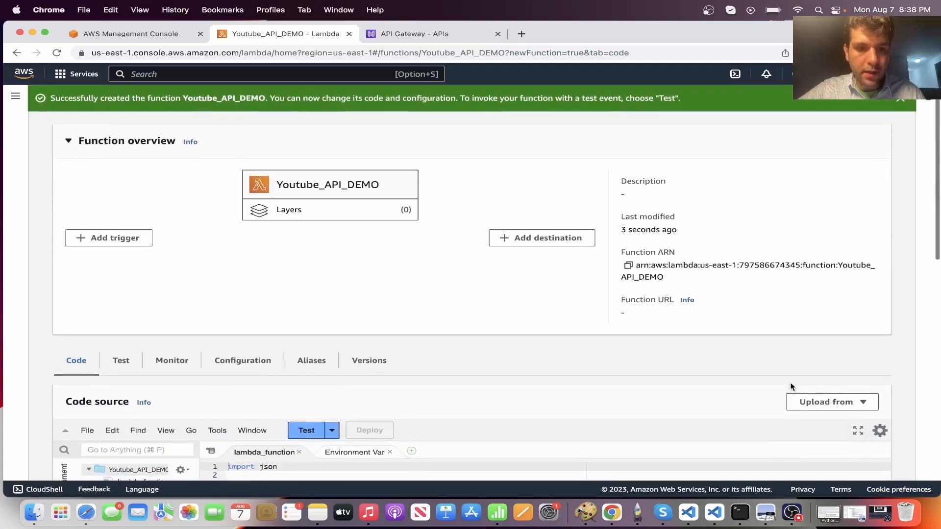
pyautogui.scroll(-3)
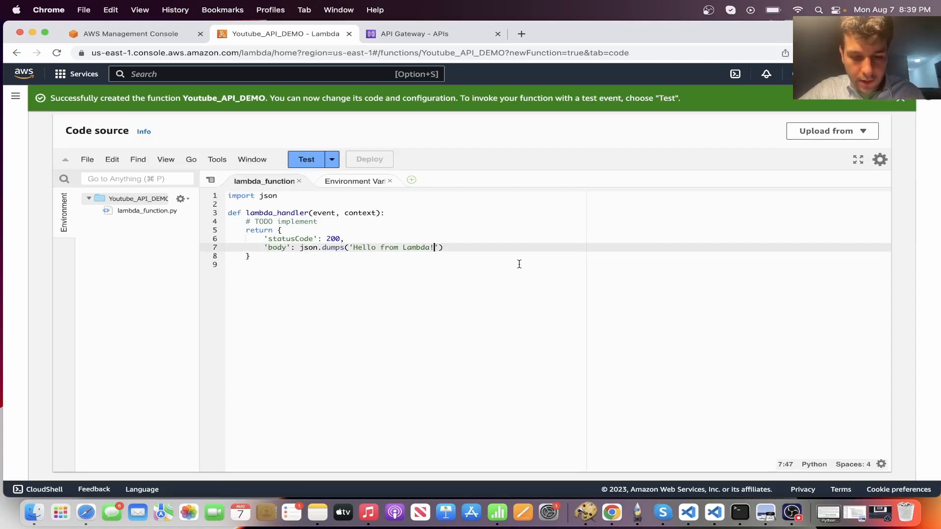
pyautogui.write('" "')
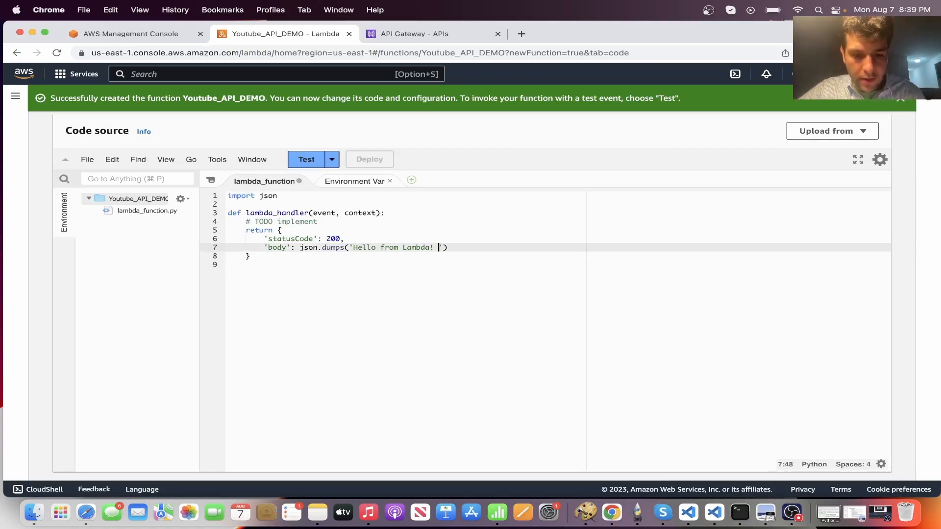
pyautogui.write('Welcome to my YouTube Video hope you enjoy this API gateway!! Like and Subscribe')
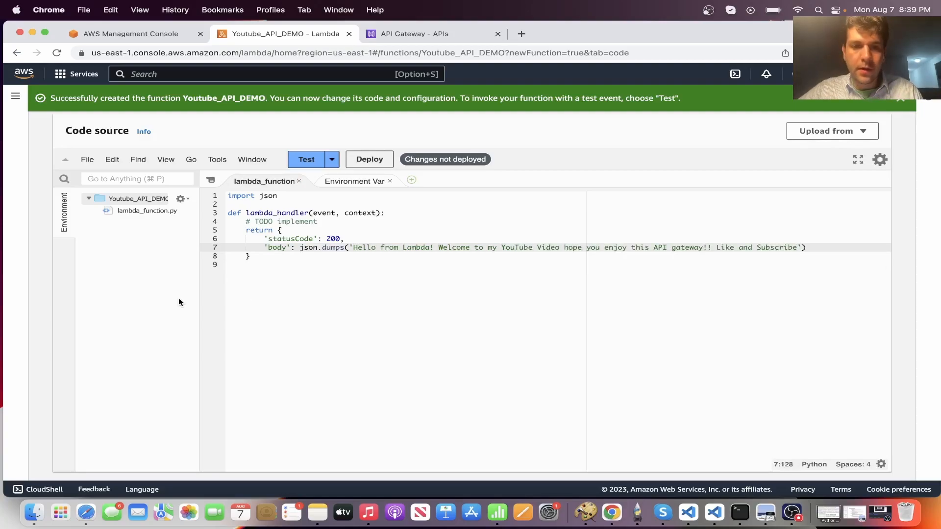
pyautogui.moveTo(255, 304)
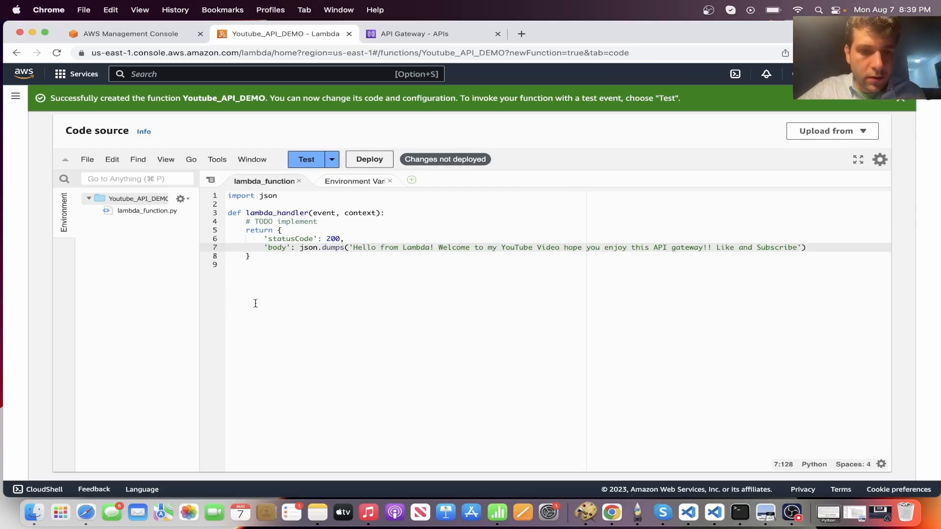
pyautogui.moveTo(383, 269)
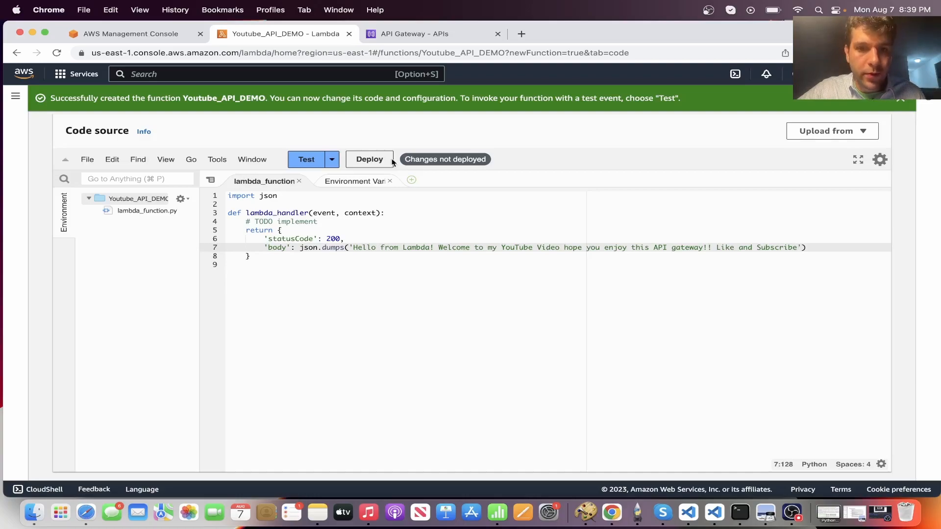
pyautogui.moveTo(368, 149)
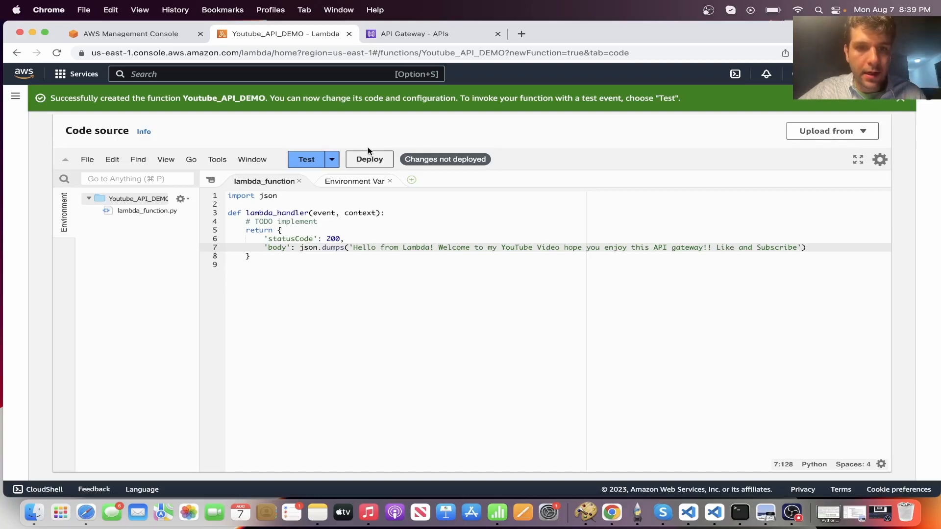
pyautogui.moveTo(371, 159)
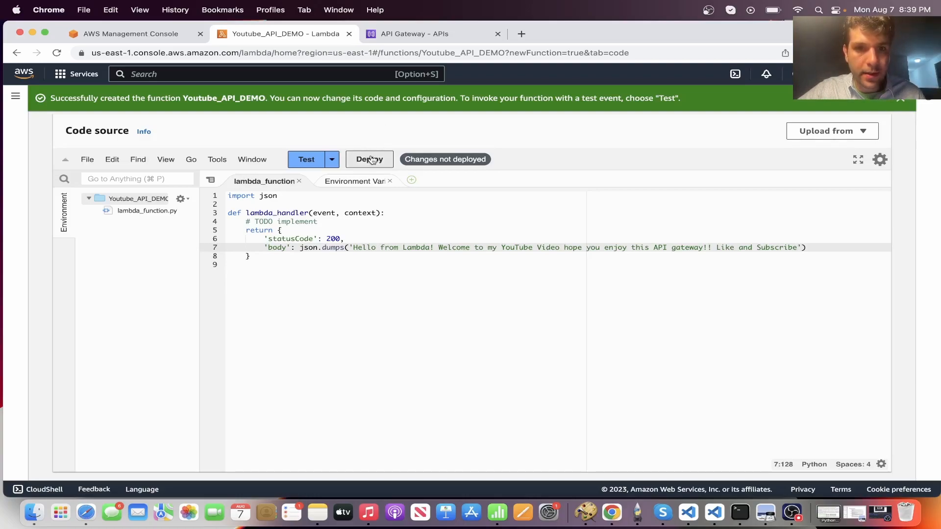
pyautogui.moveTo(374, 143)
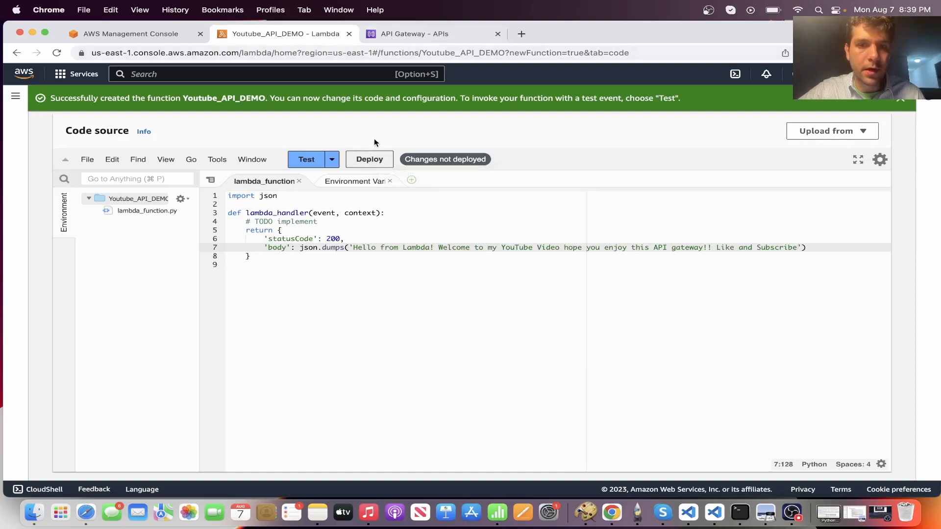
# - Deploy the greeting code and save a hello-world test event named 'test'
pyautogui.click(369, 159)
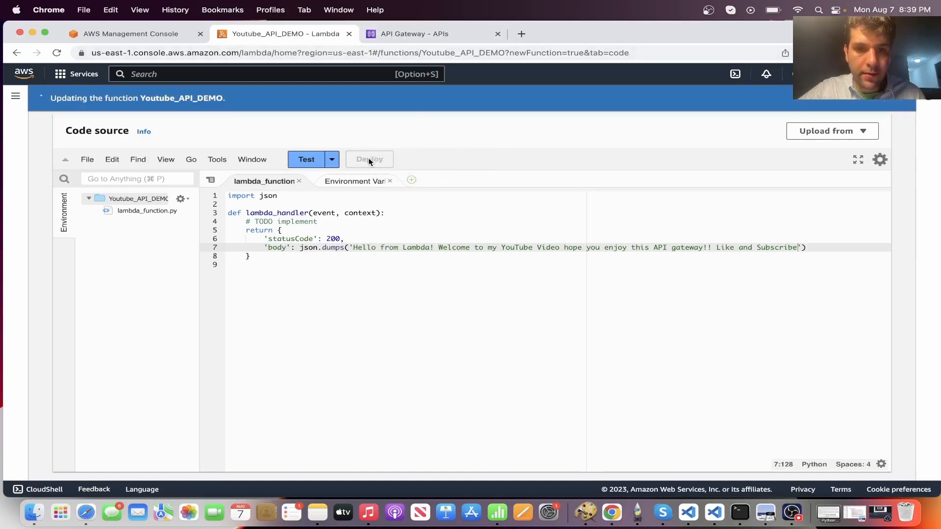
pyautogui.click(306, 160)
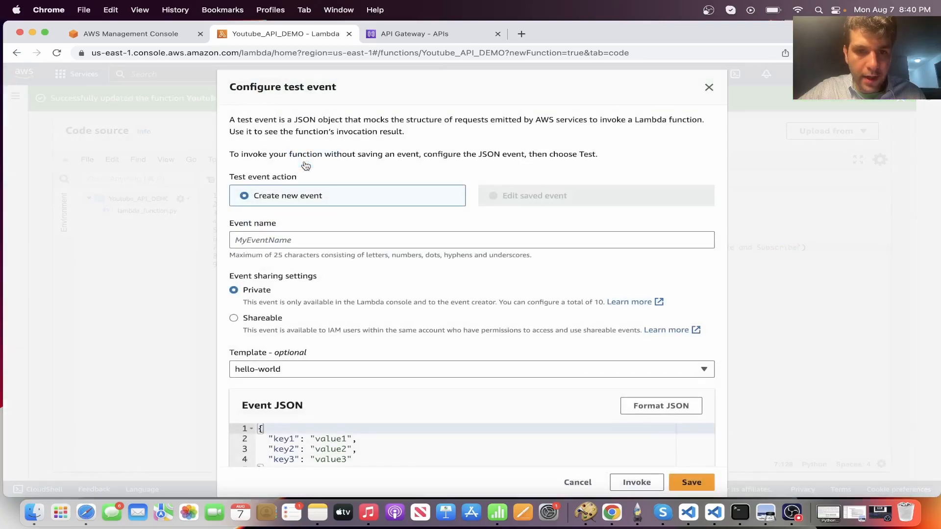
pyautogui.write('test')
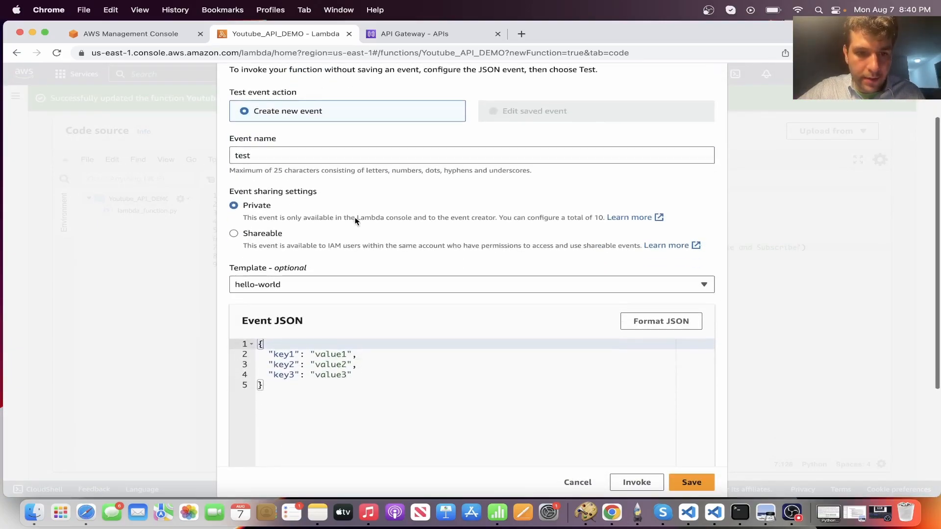
pyautogui.scroll(-3)
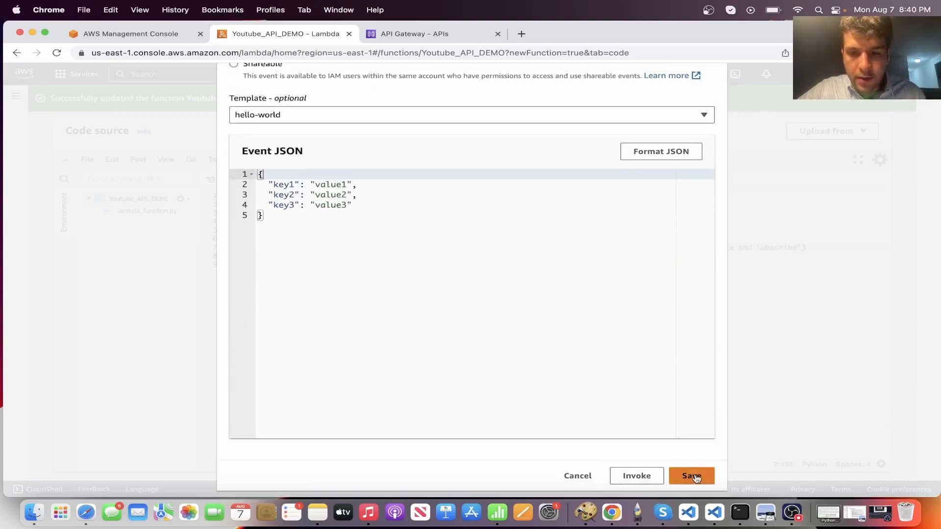
pyautogui.click(692, 476)
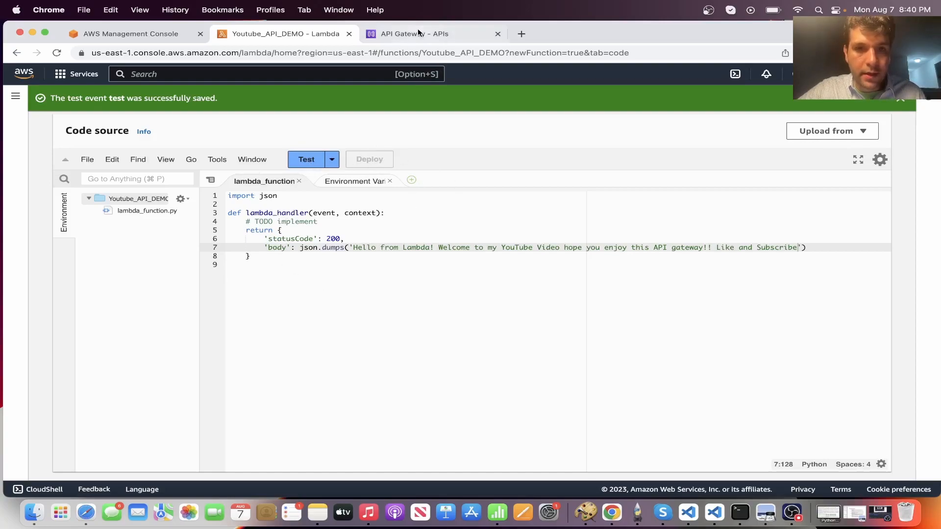
# - Search for and open the API Gateway service from the console home
pyautogui.click(429, 34)
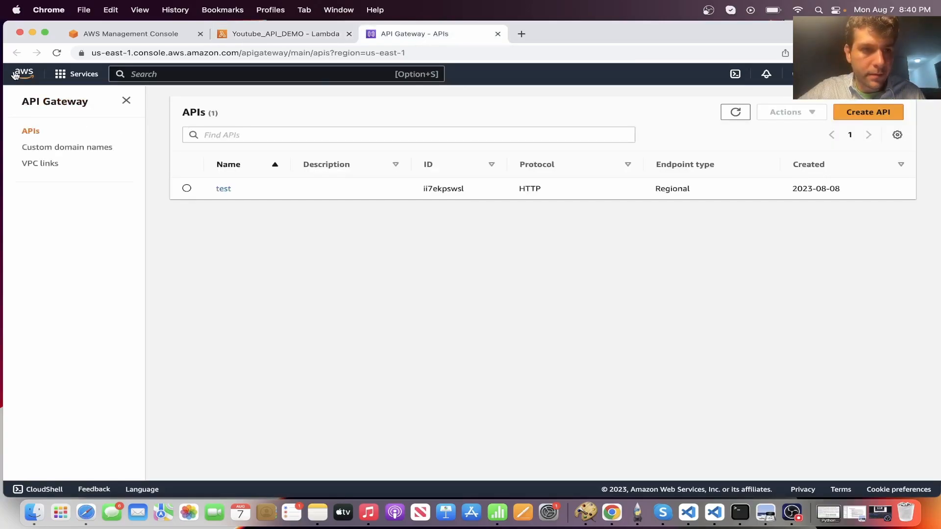
pyautogui.click(23, 74)
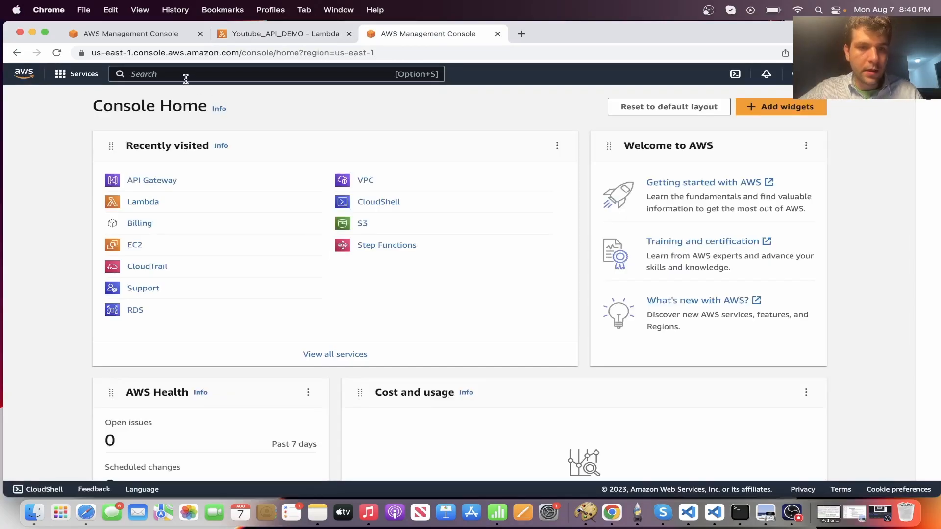
pyautogui.click(185, 74)
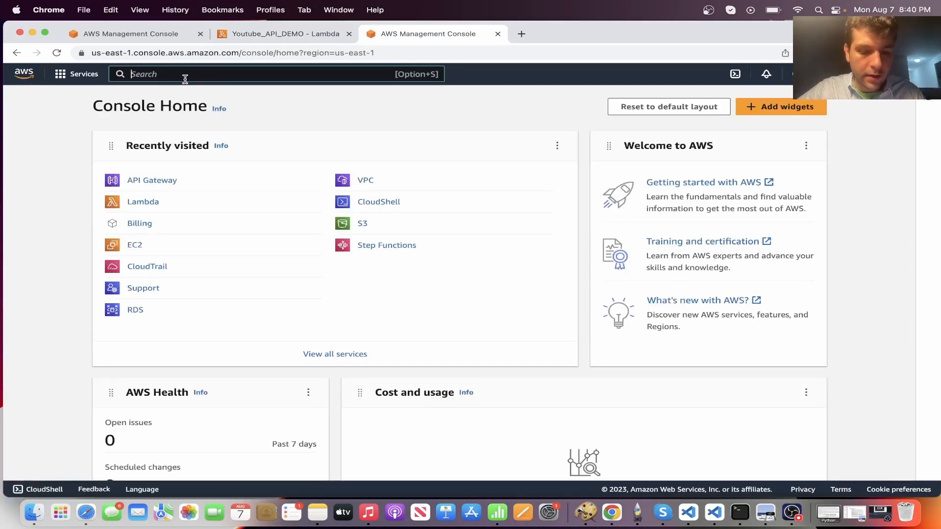
pyautogui.write('api gateway')
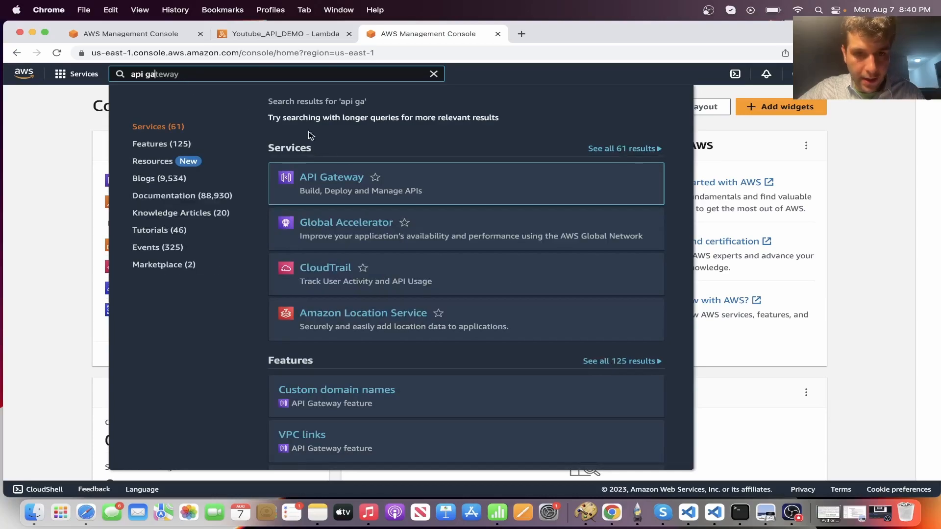
pyautogui.click(331, 177)
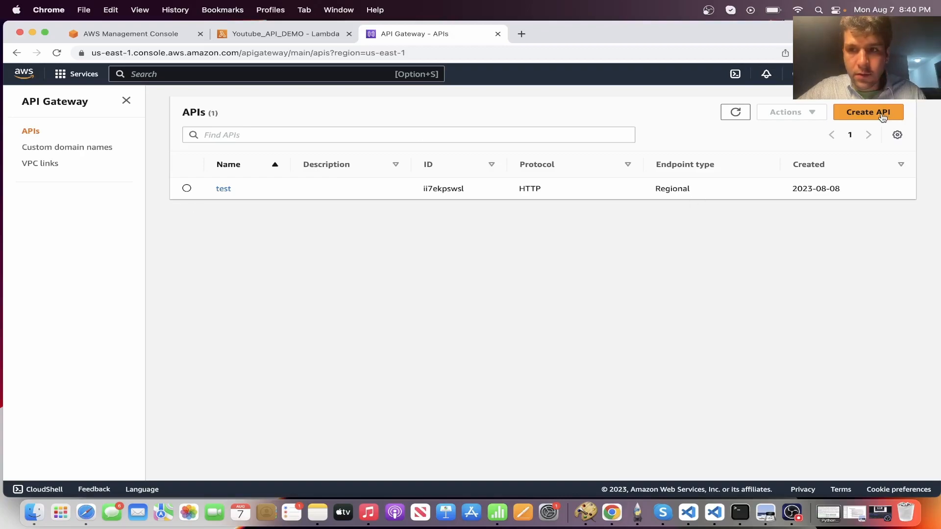
# - Build an HTTP API with a Lambda integration to Youtube_API_DEMO, named My_Demo_API
pyautogui.click(868, 112)
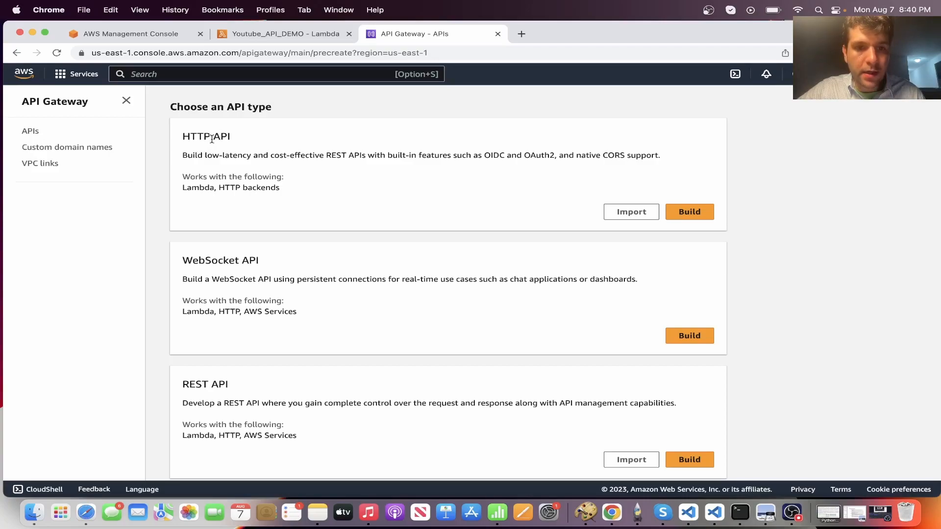
pyautogui.click(689, 212)
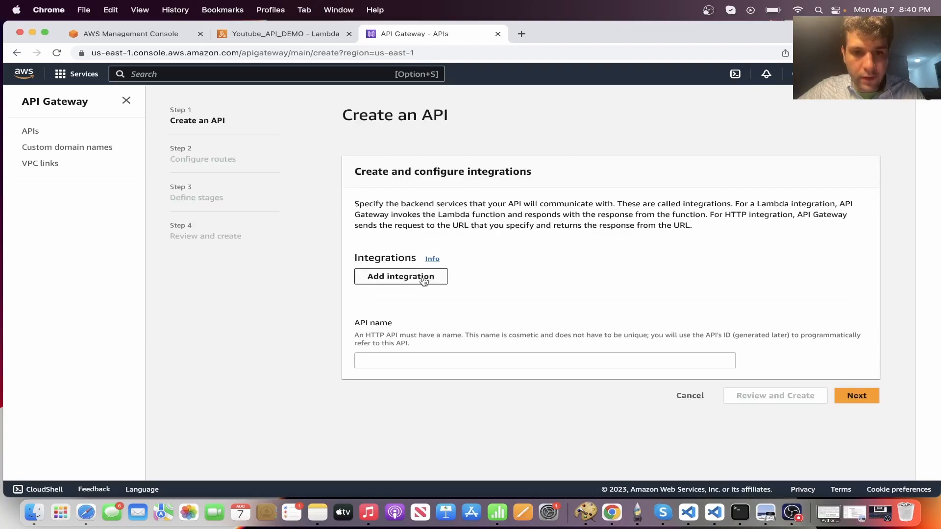
pyautogui.click(401, 277)
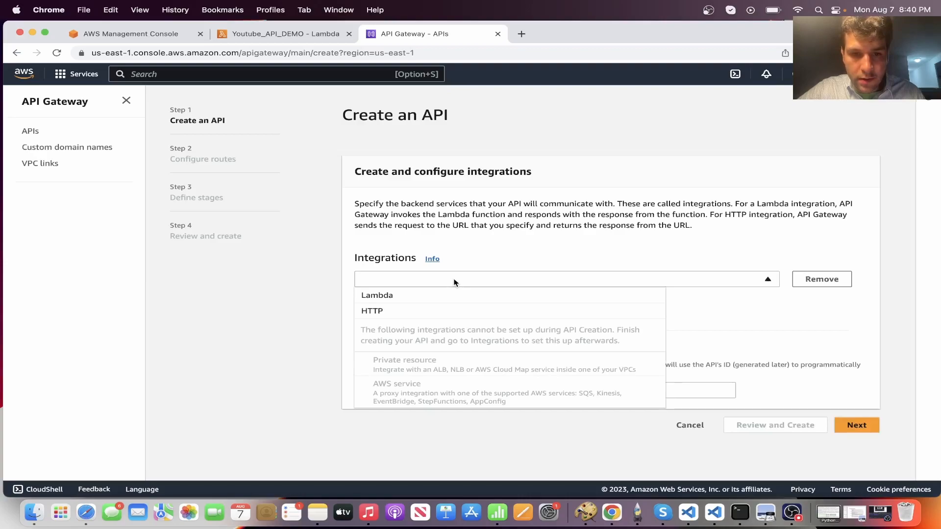
pyautogui.click(377, 295)
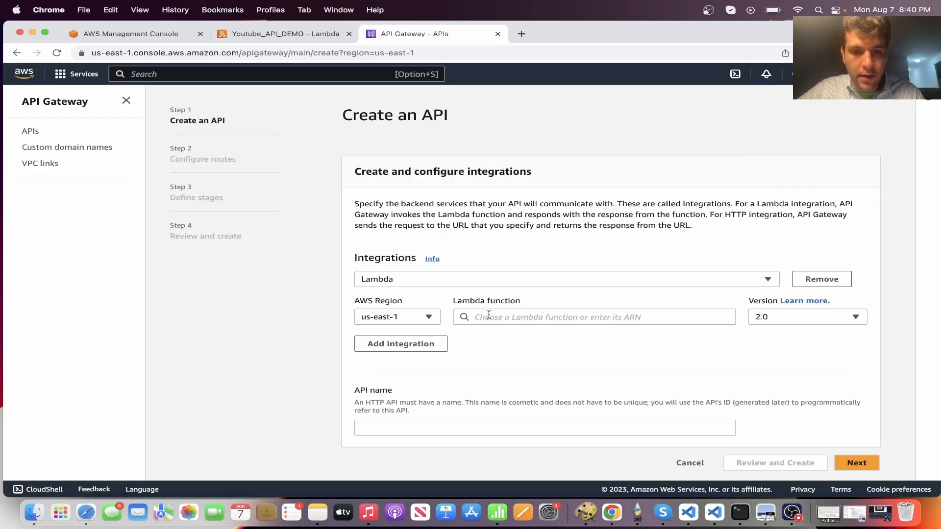
pyautogui.write('Youtube_')
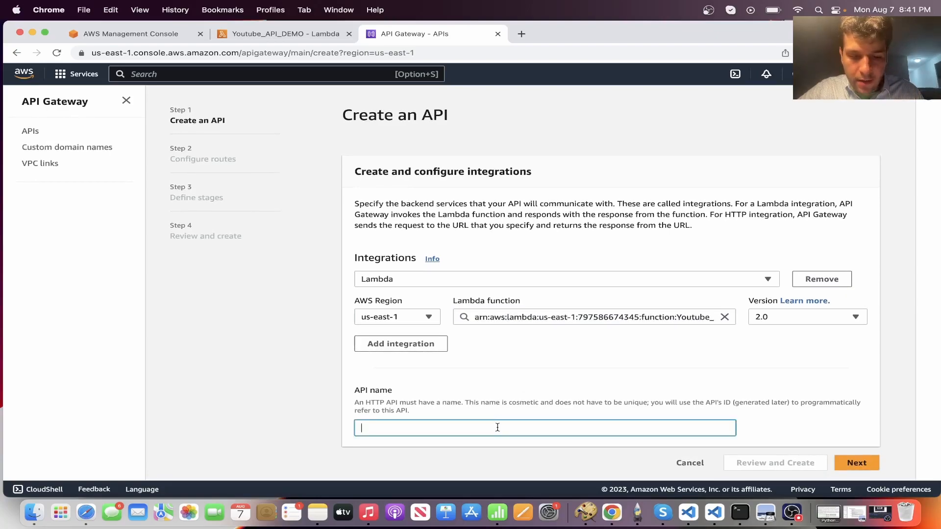
pyautogui.write('My_')
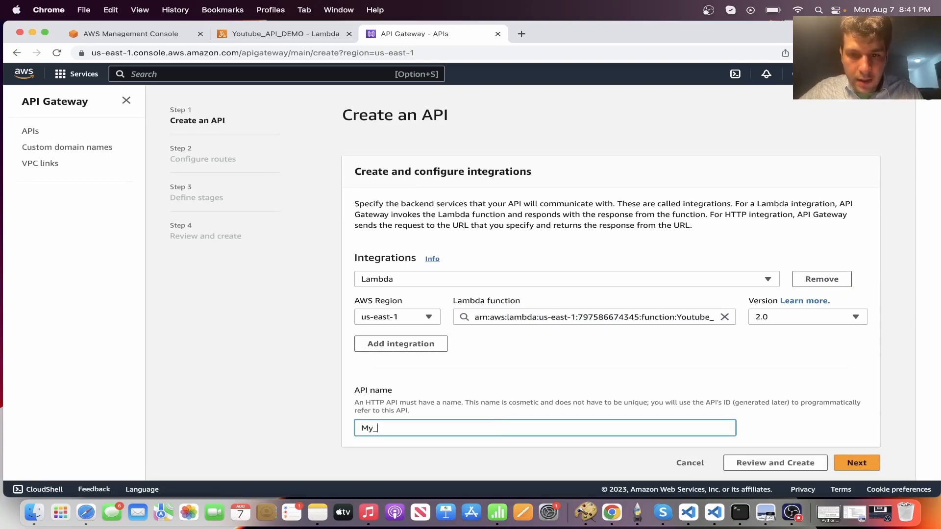
pyautogui.write('Demo')
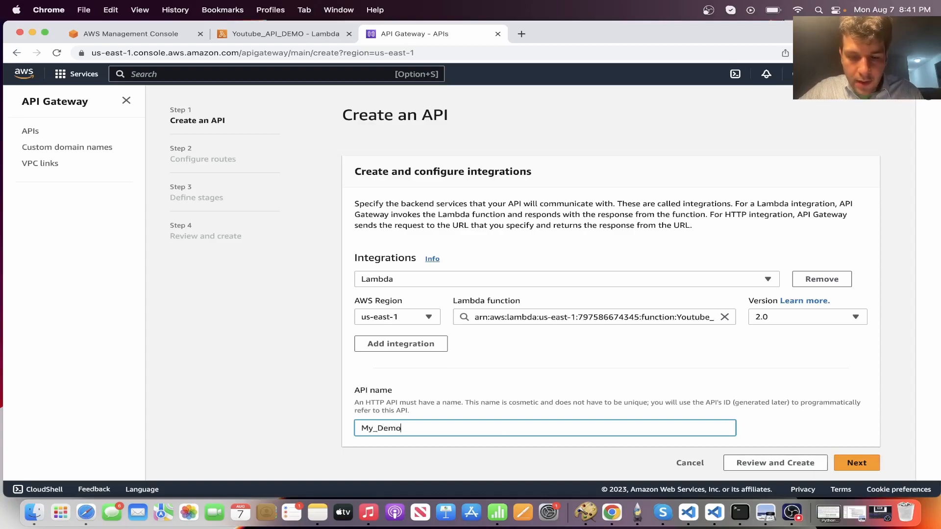
pyautogui.write('_API')
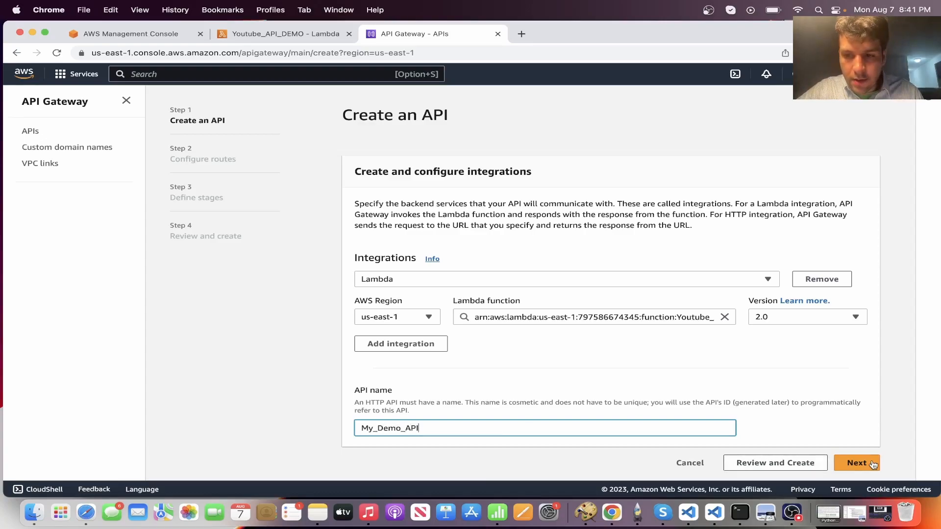
pyautogui.click(857, 463)
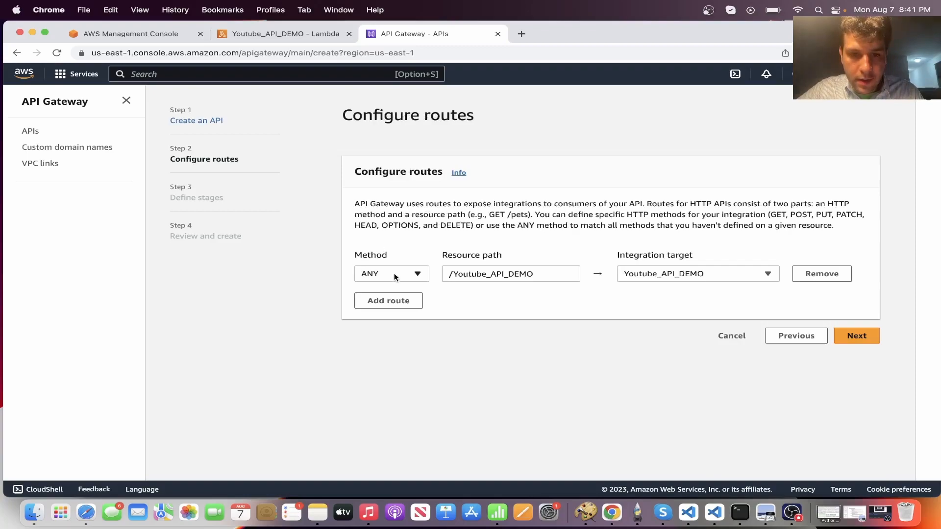
# - Define a GET /Hello route with Youtube_API_DEMO as its integration target
pyautogui.click(391, 274)
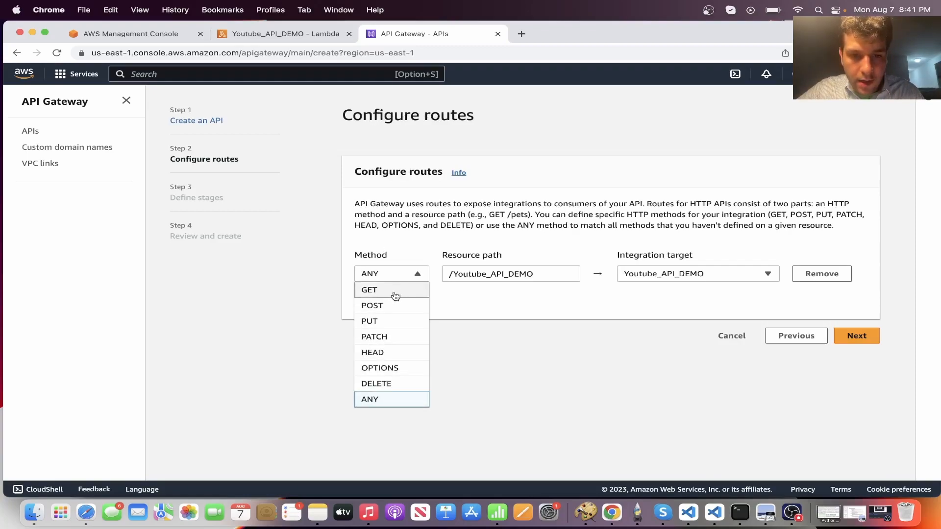
pyautogui.click(369, 290)
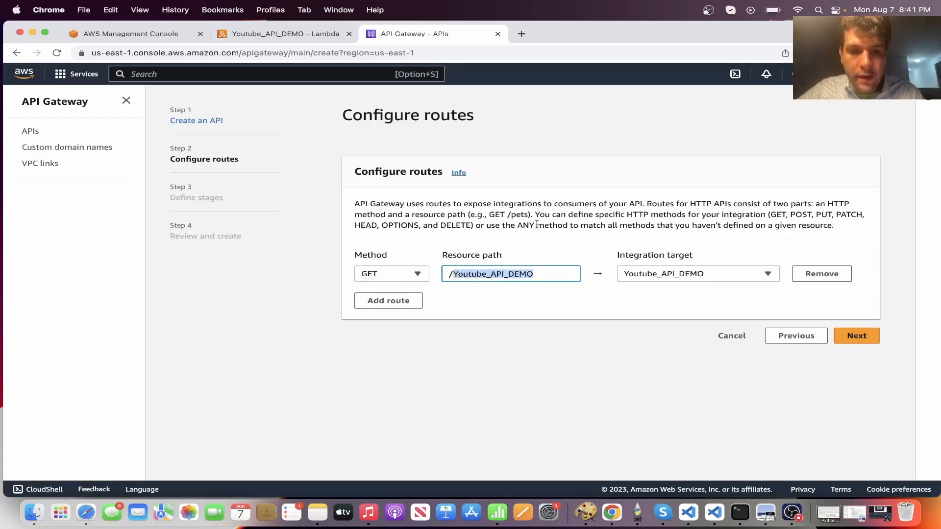
pyautogui.write('He')
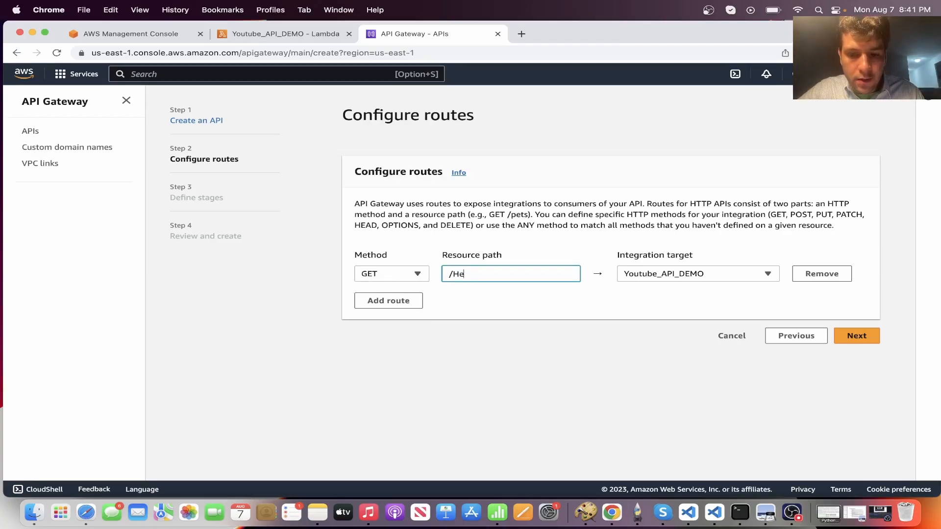
pyautogui.write('llo')
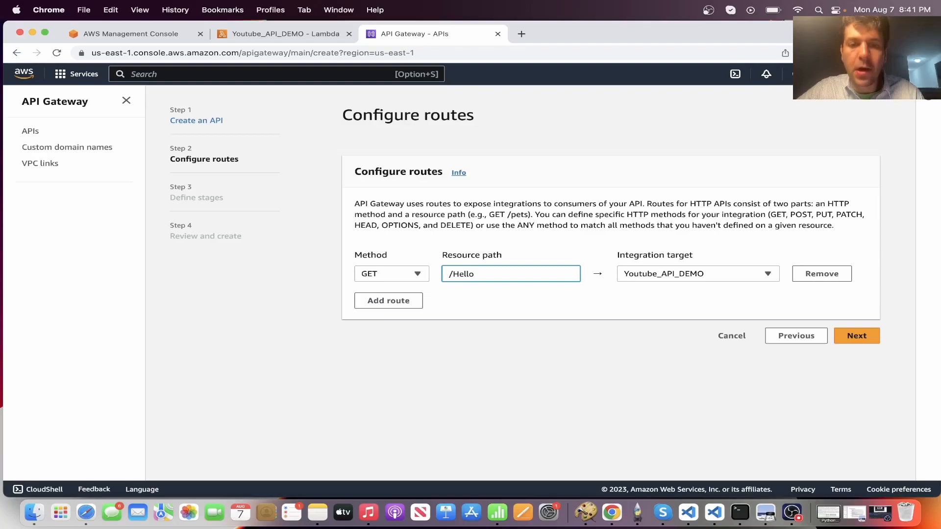
pyautogui.moveTo(602, 350)
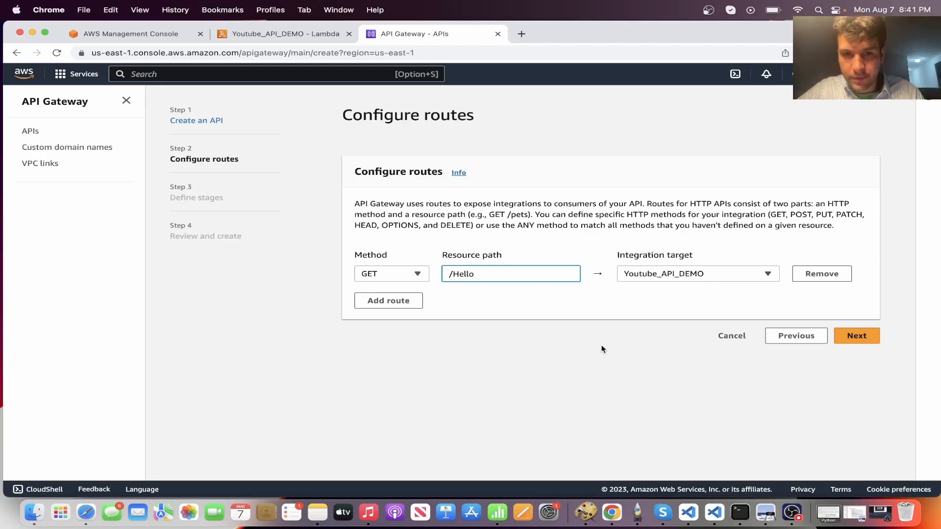
pyautogui.click(698, 274)
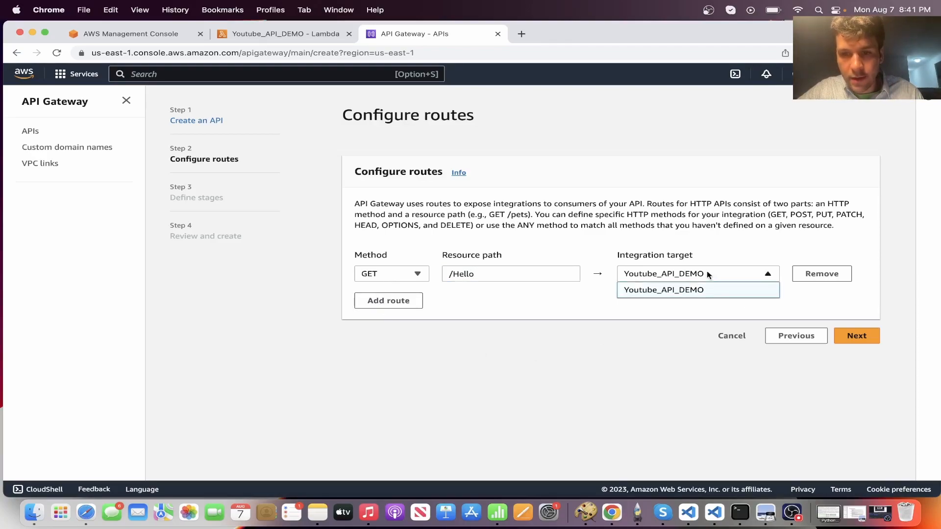
pyautogui.click(663, 290)
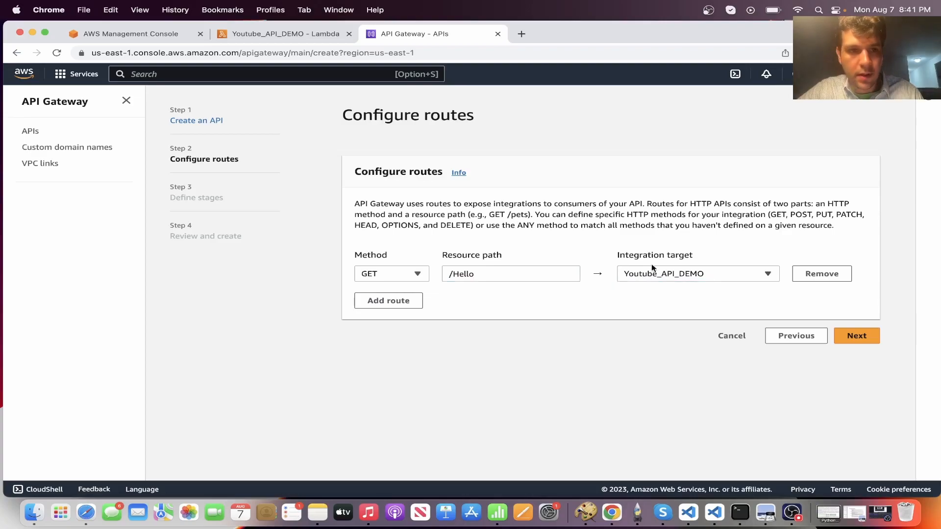
pyautogui.moveTo(699, 309)
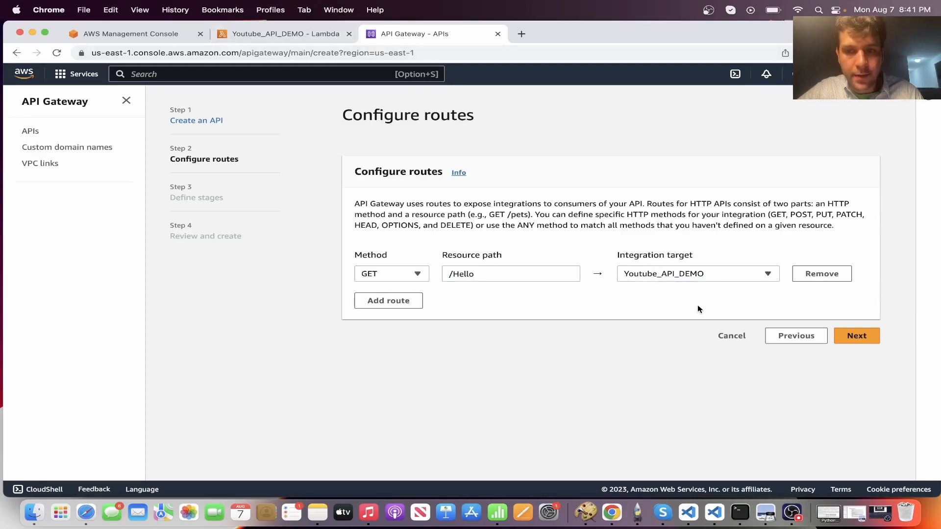
pyautogui.click(857, 336)
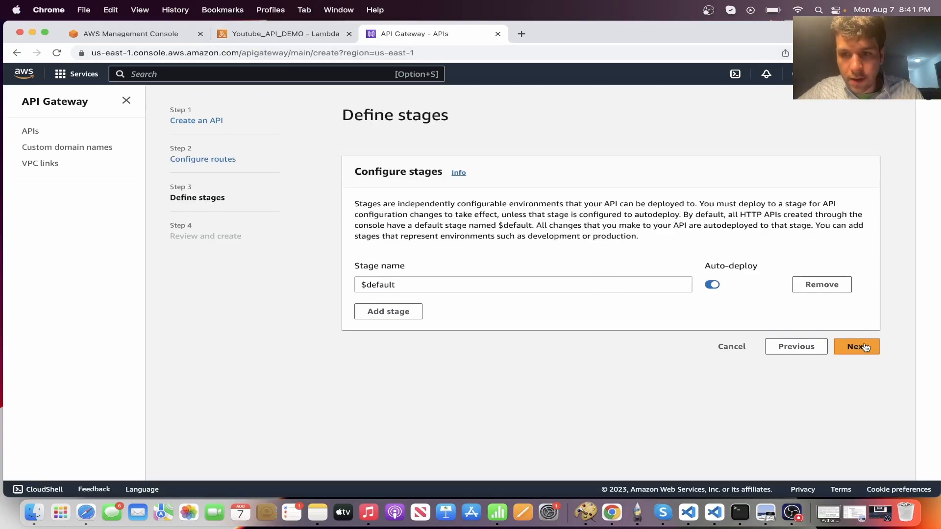
# - Keep the auto-deploying $default stage, review the settings, and create My_Demo_API
pyautogui.click(856, 346)
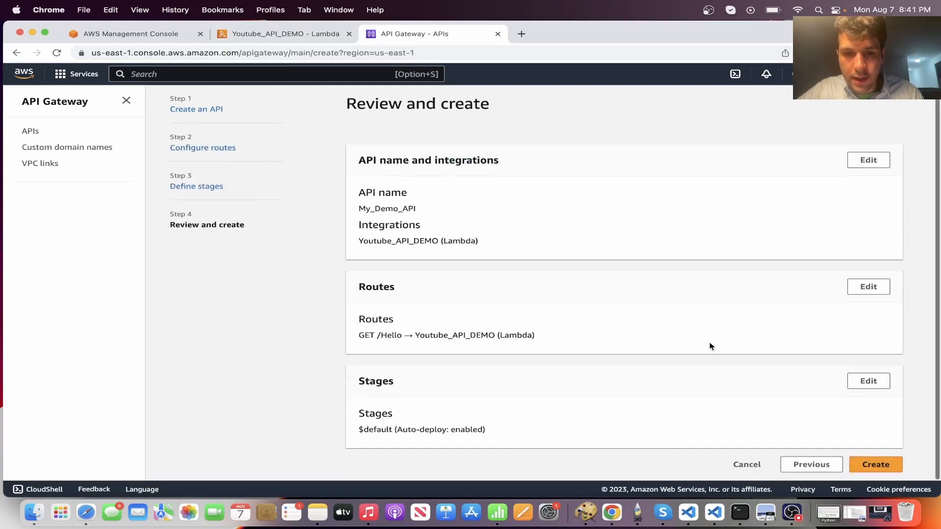
pyautogui.click(875, 464)
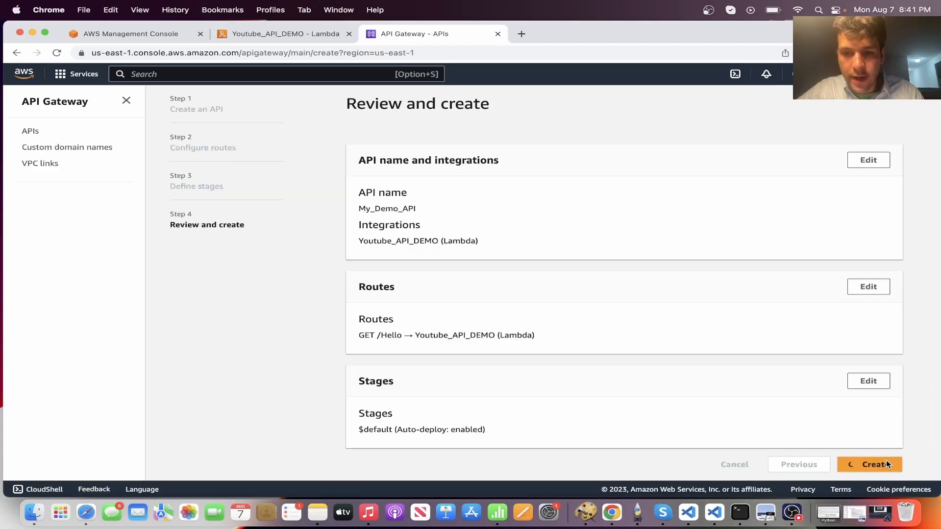
pyautogui.click(872, 464)
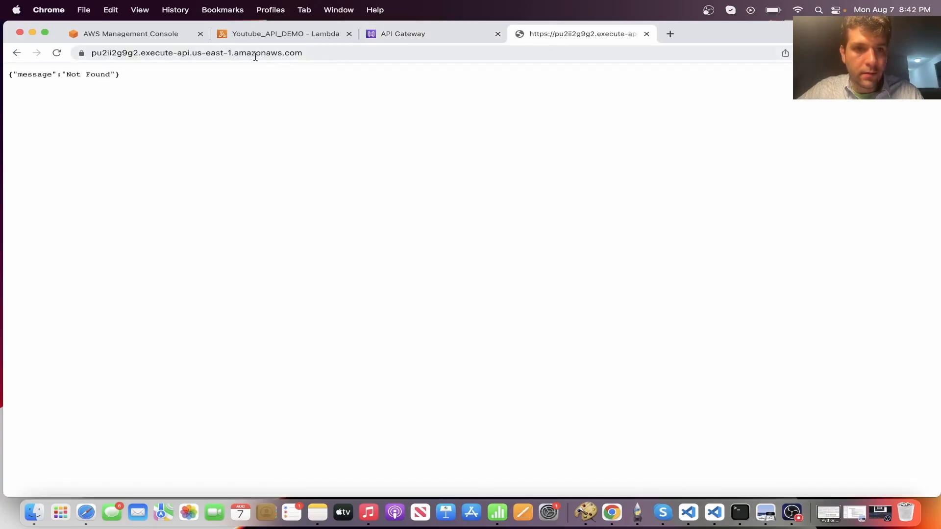
# - Append /Hello to the invoke URL and load it to see the greeting
pyautogui.click(323, 53)
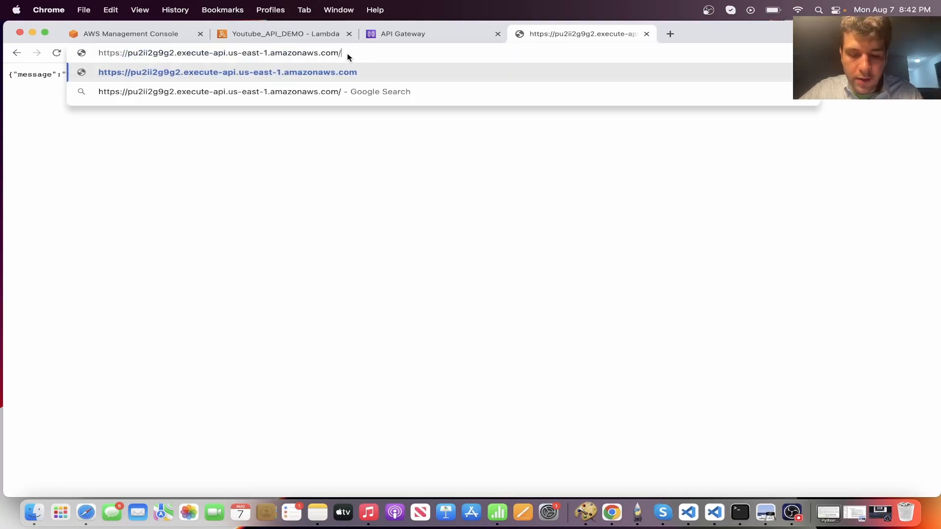
pyautogui.write('hello')
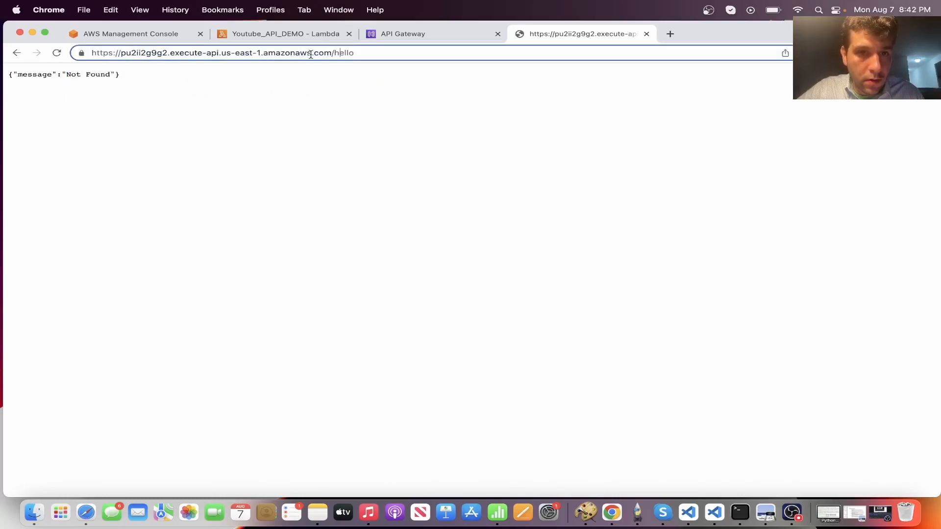
pyautogui.write('H')
pyautogui.press('Enter')
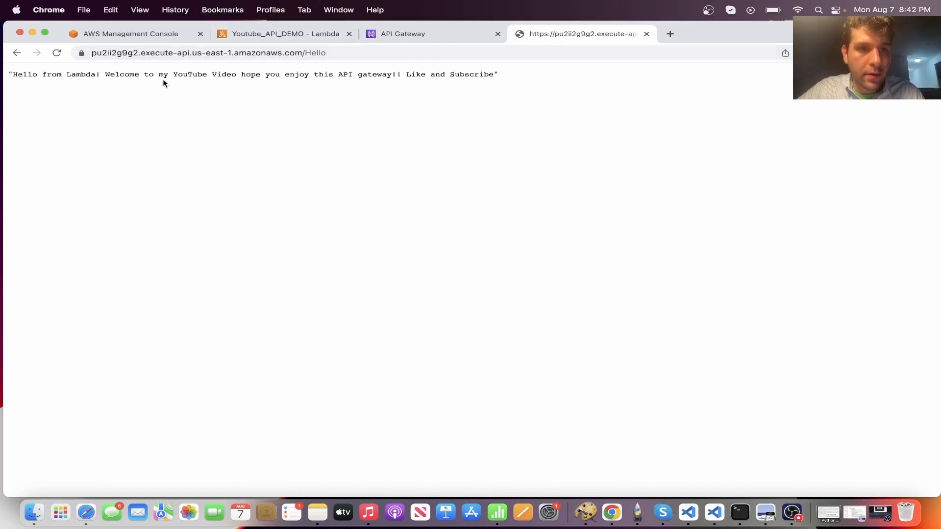
pyautogui.moveTo(296, 86)
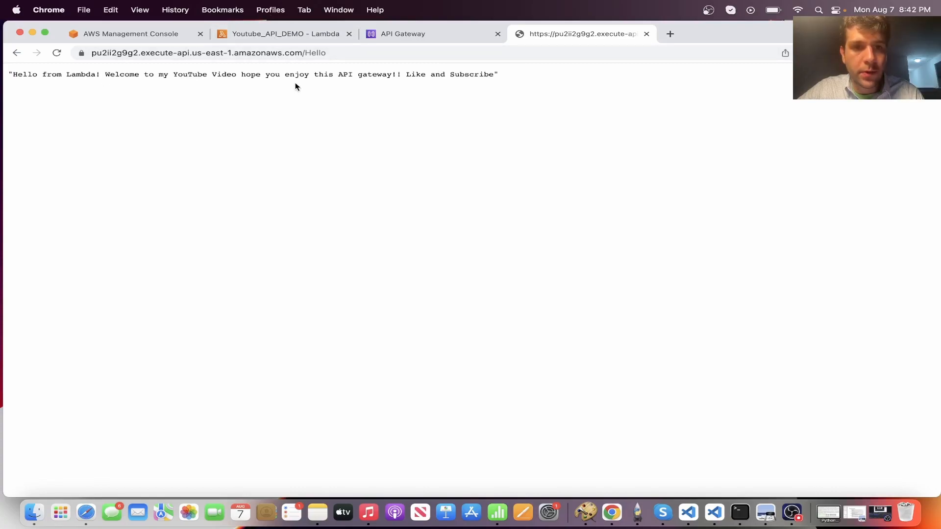
pyautogui.moveTo(439, 85)
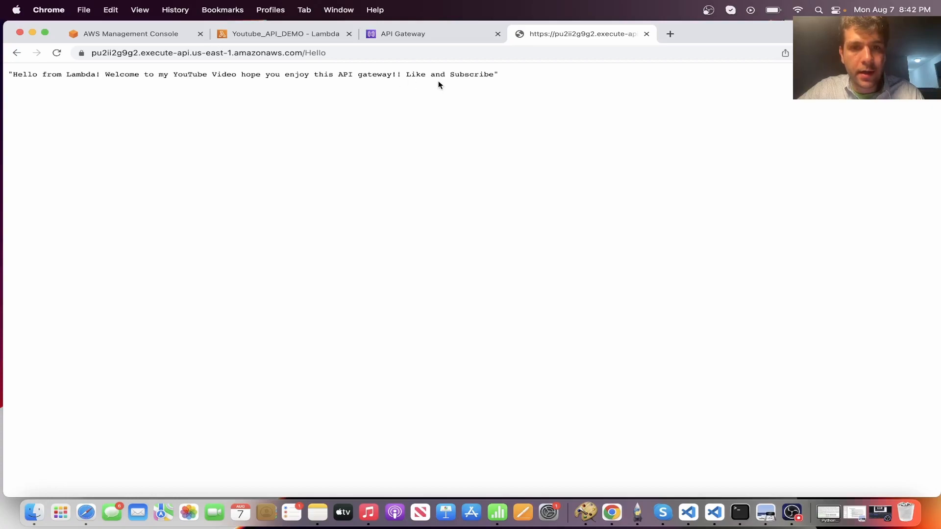
pyautogui.moveTo(503, 78)
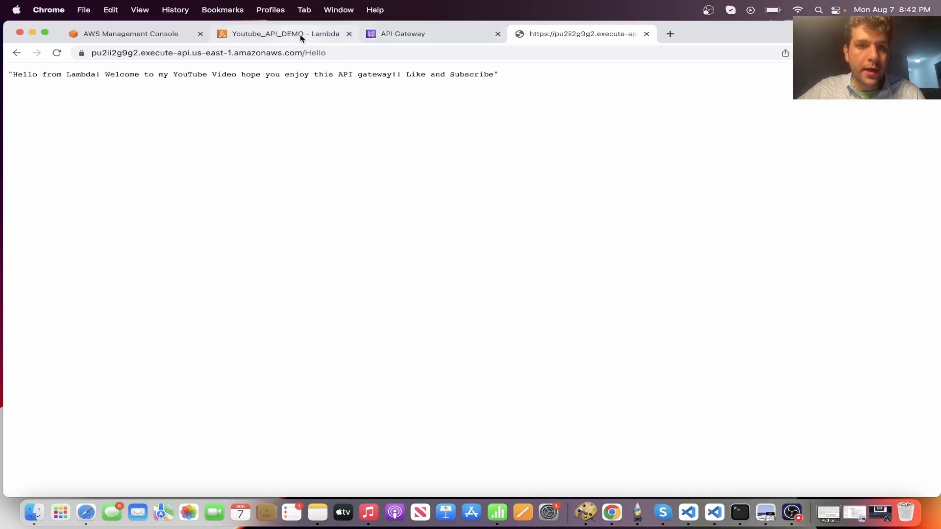
pyautogui.moveTo(335, 208)
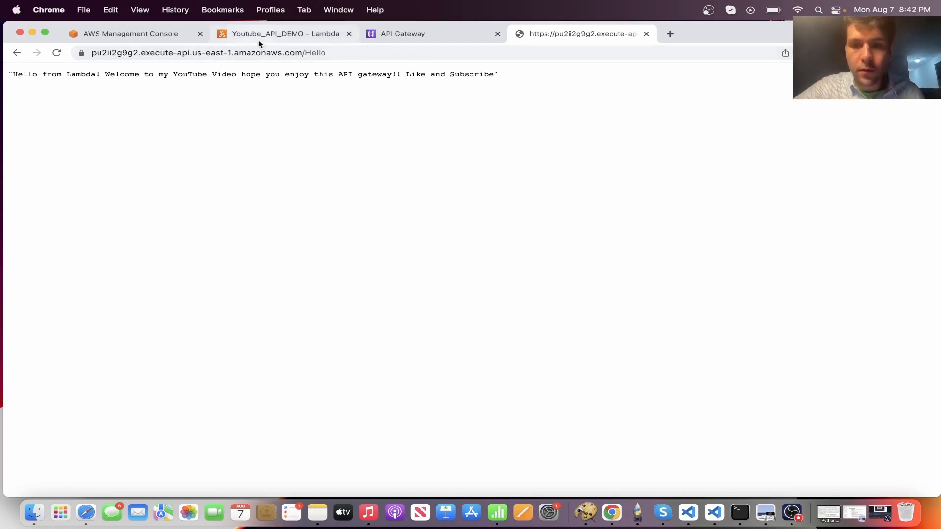
# - Return to the Youtube_API_DEMO Lambda page and scroll to its greeting code
pyautogui.click(282, 33)
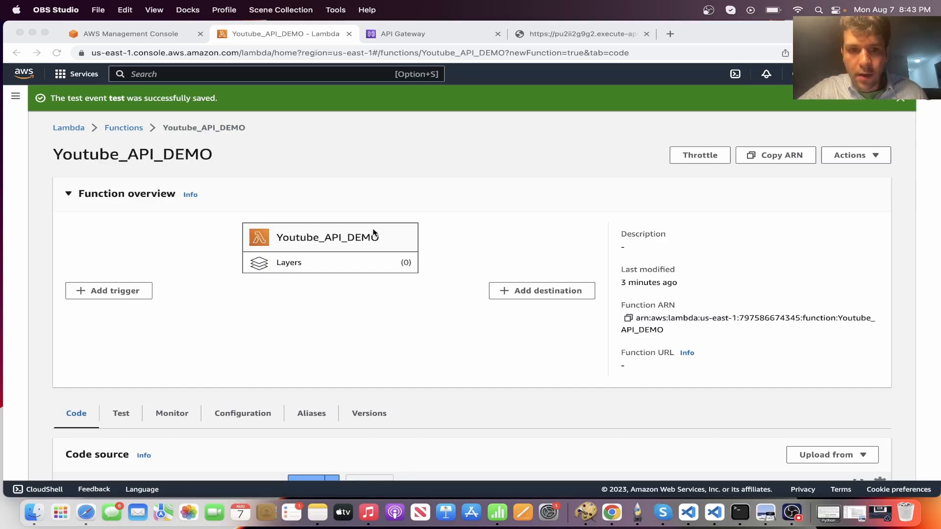
pyautogui.scroll(-3)
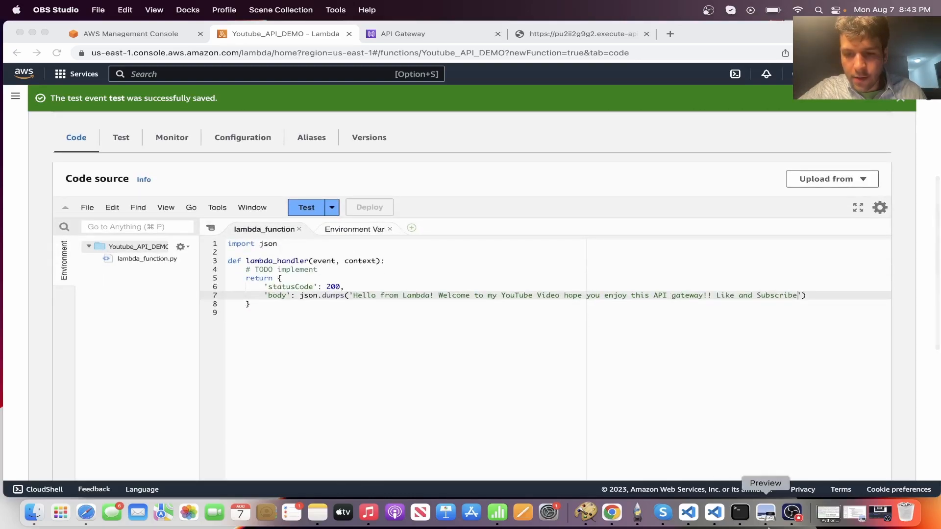